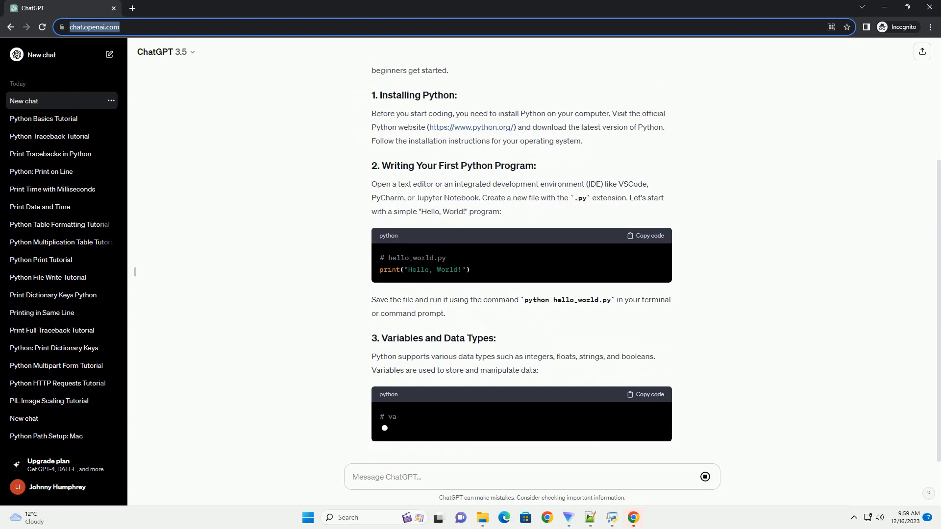
{"action": "scroll", "scroll_direction": "down", "scroll_amount": 3}
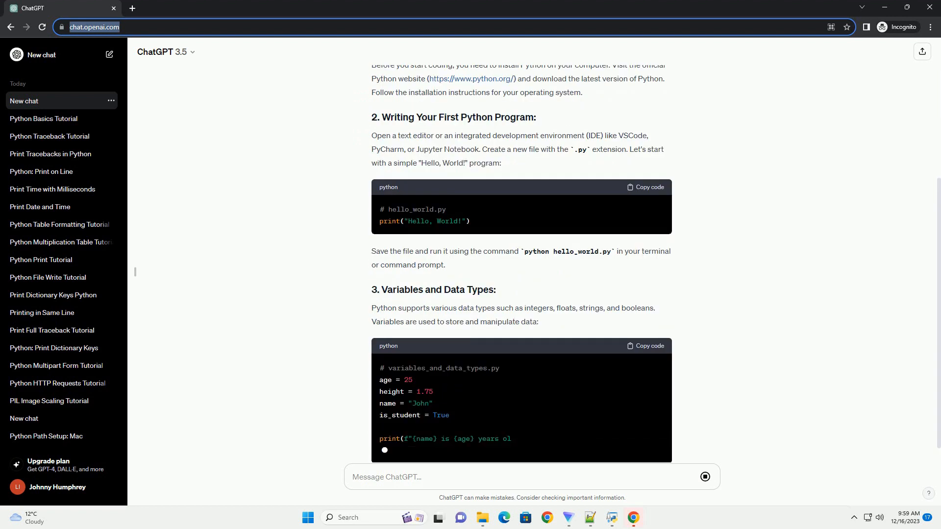
{"action": "scroll", "scroll_direction": "down", "scroll_amount": 3}
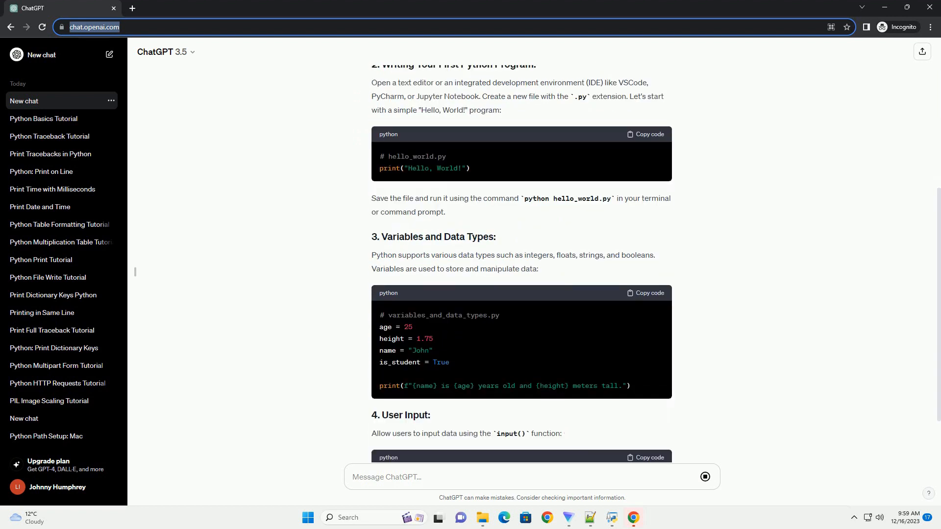
{"action": "scroll", "scroll_direction": "down", "scroll_amount": 3}
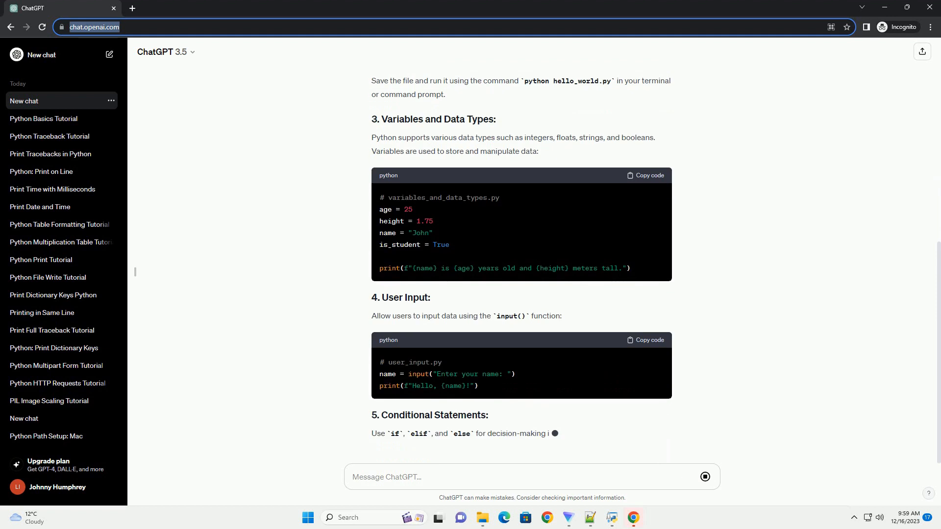
{"action": "scroll", "scroll_direction": "down", "scroll_amount": 3}
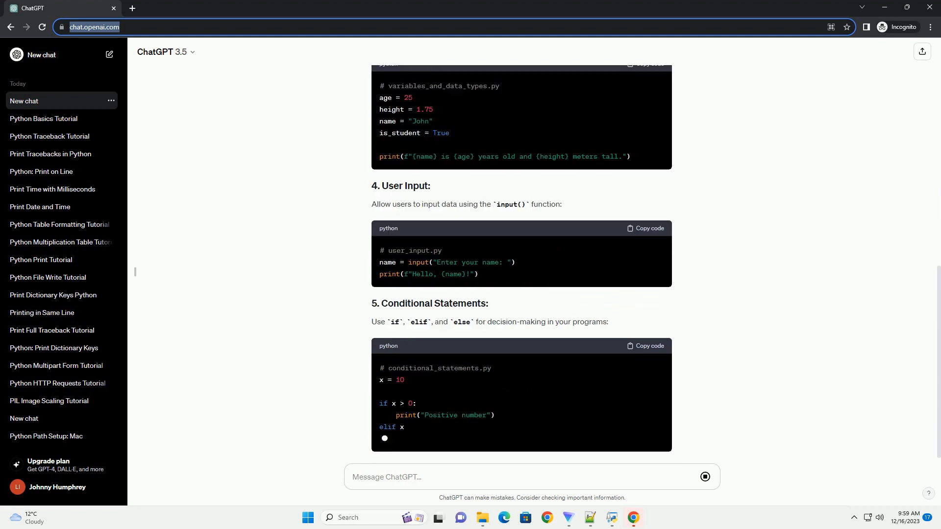
{"action": "scroll", "scroll_direction": "down", "scroll_amount": 3}
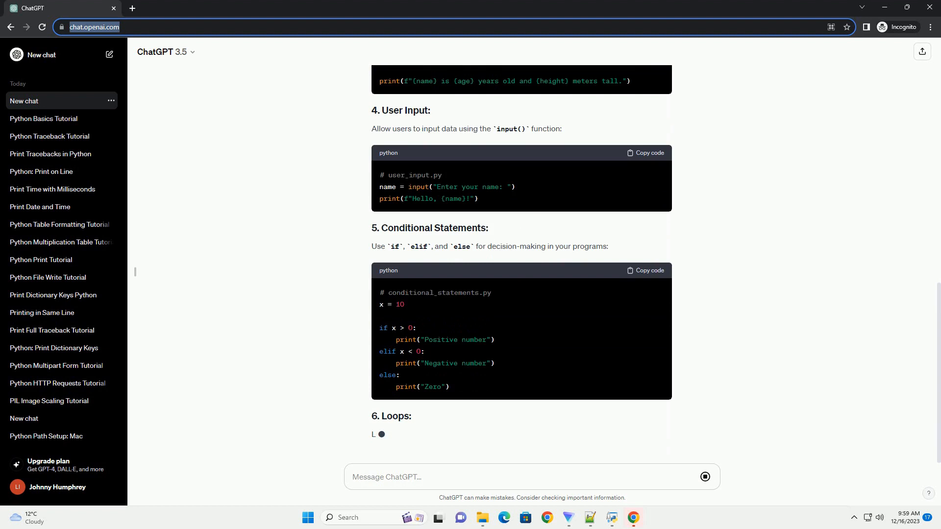
{"action": "scroll", "scroll_direction": "down", "scroll_amount": 3}
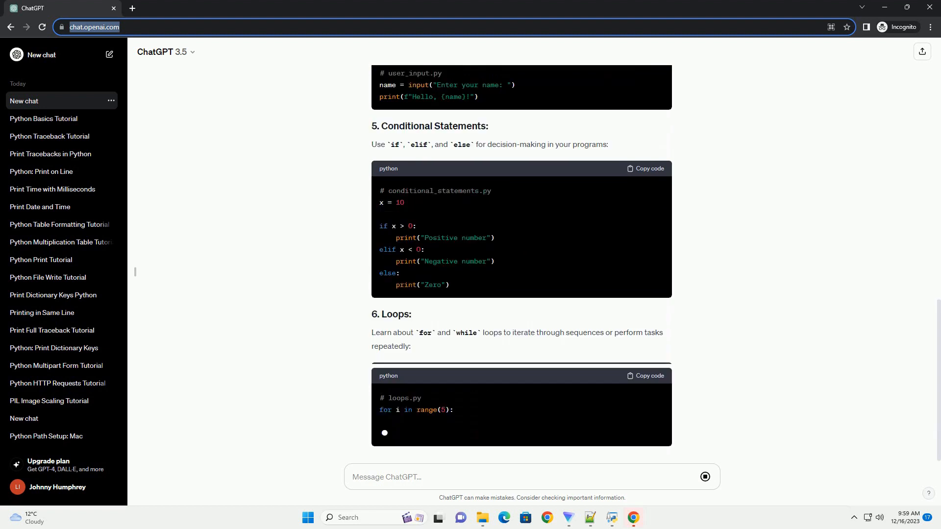
{"action": "scroll", "scroll_direction": "down", "scroll_amount": 3}
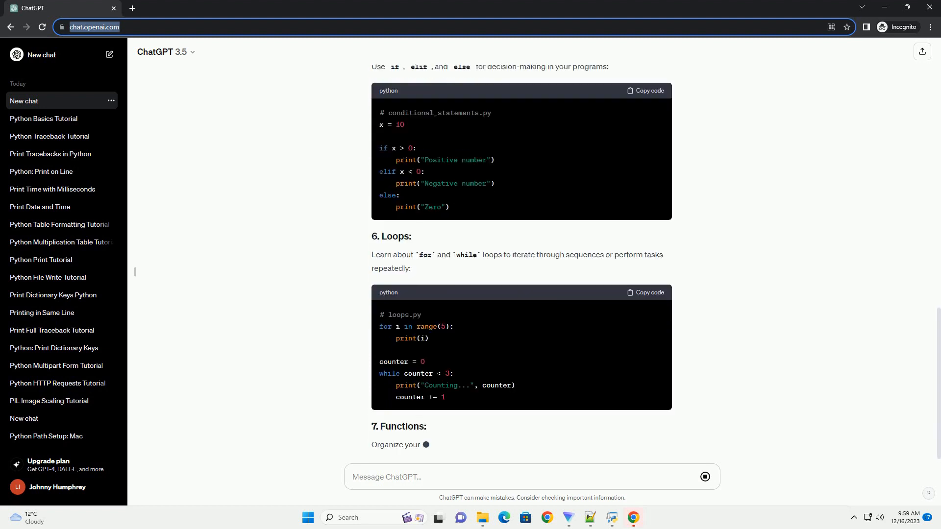
{"action": "scroll", "scroll_direction": "down", "scroll_amount": 3}
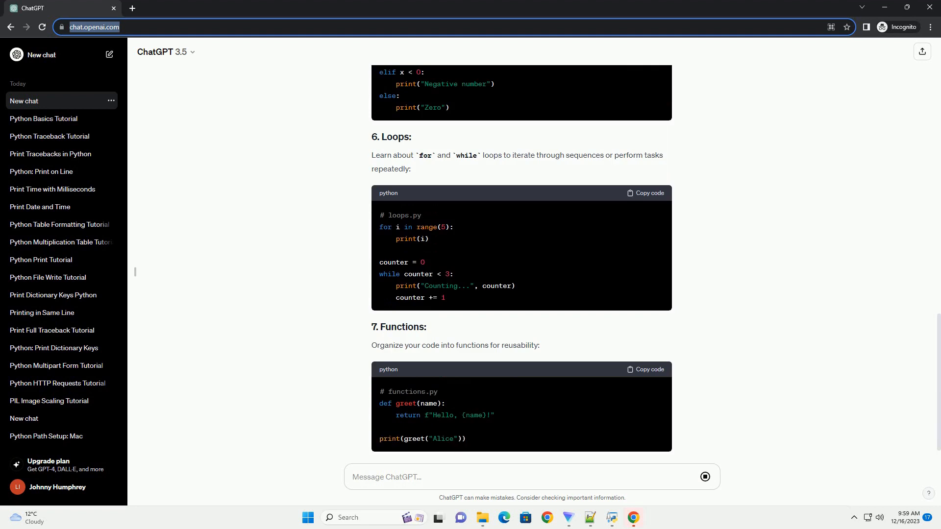
{"action": "scroll", "scroll_direction": "down", "scroll_amount": 3}
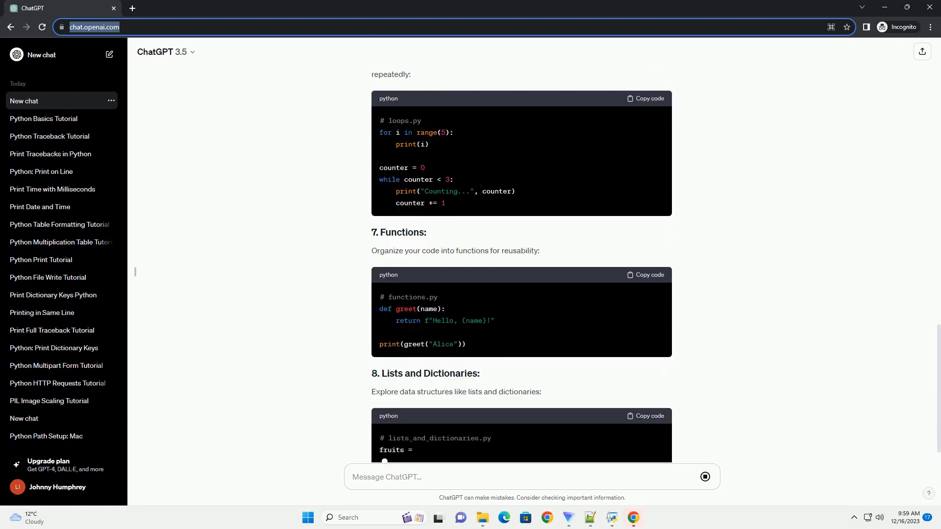
{"action": "scroll", "scroll_direction": "down", "scroll_amount": 3}
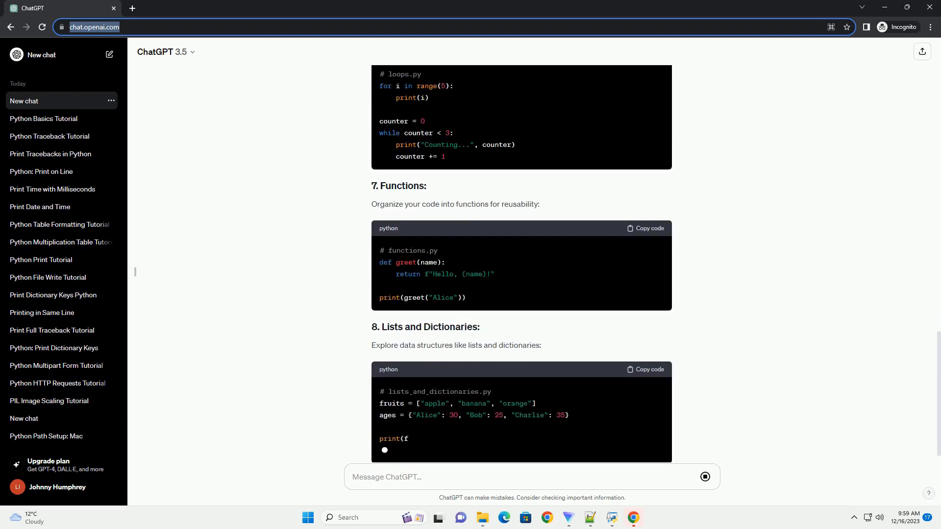
{"action": "scroll", "scroll_direction": "down", "scroll_amount": 3}
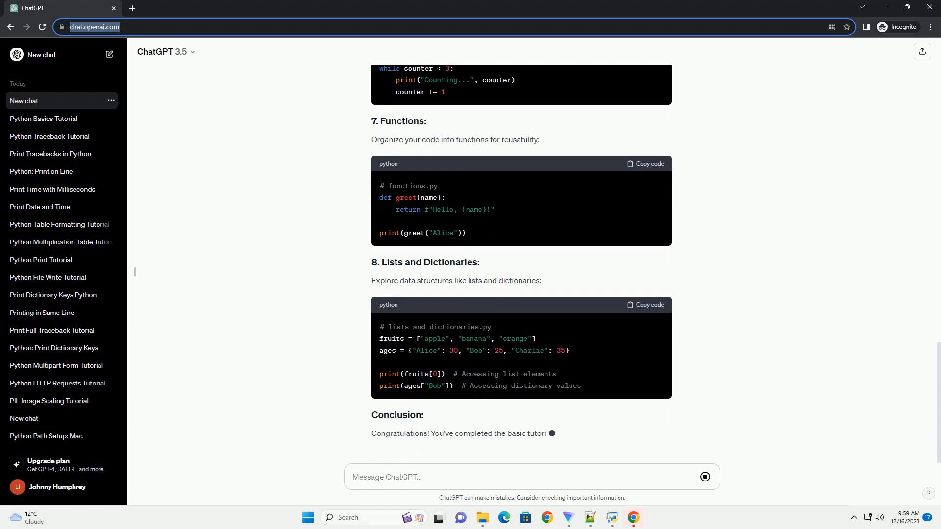
{"action": "scroll", "scroll_direction": "down", "scroll_amount": 3}
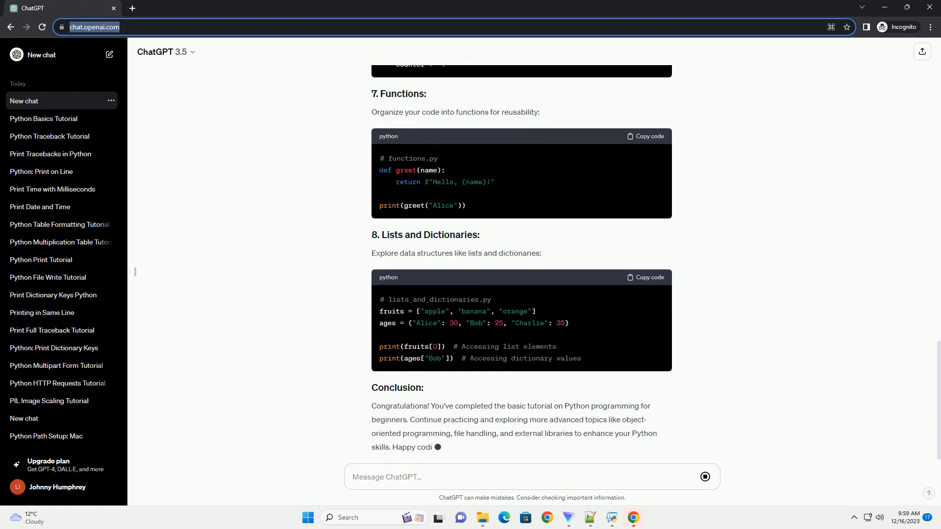